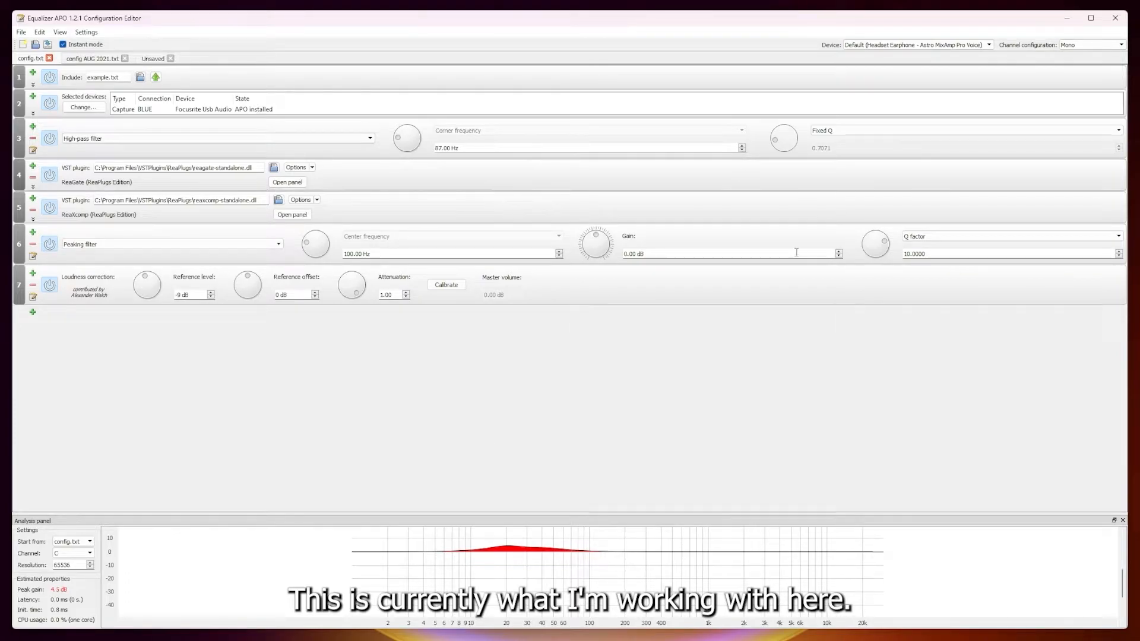
mouse_move(664, 303)
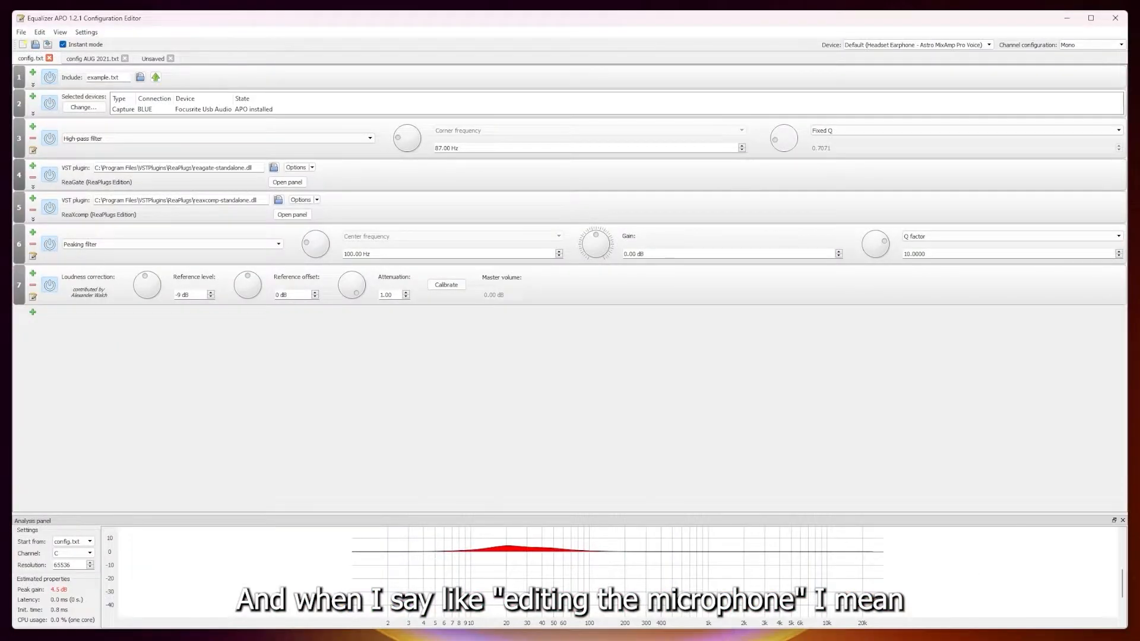
Show the Windows Recording devices list with BLUE Focusrite as default microphone
left_click(83, 107)
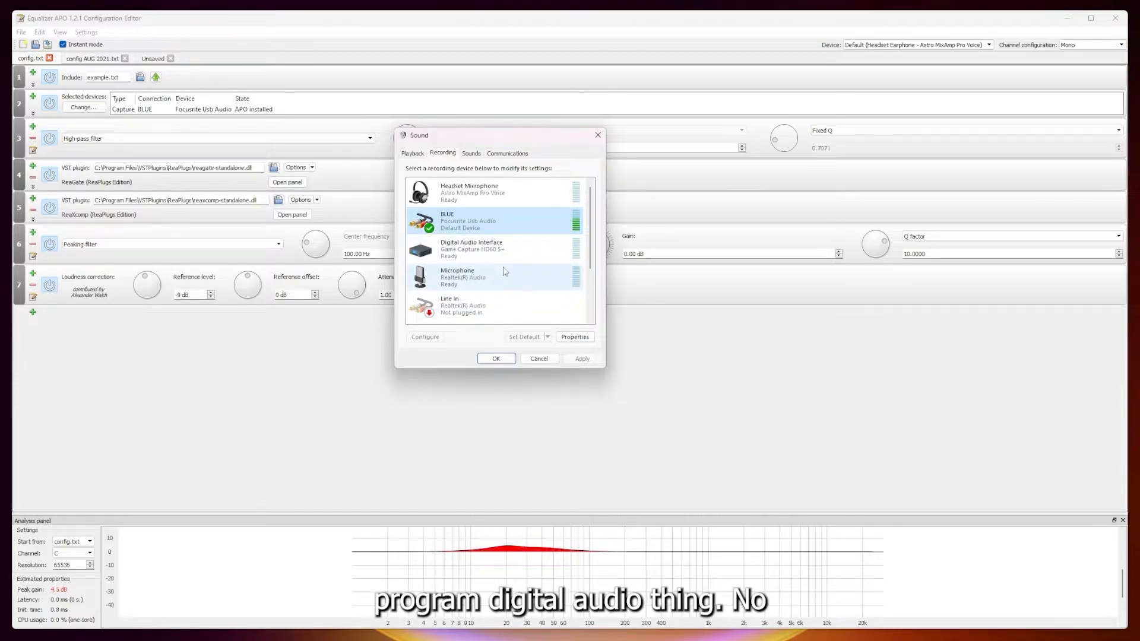
Dismiss the Windows Sound dialog to return to the Equalizer APO capture chain
left_click(495, 221)
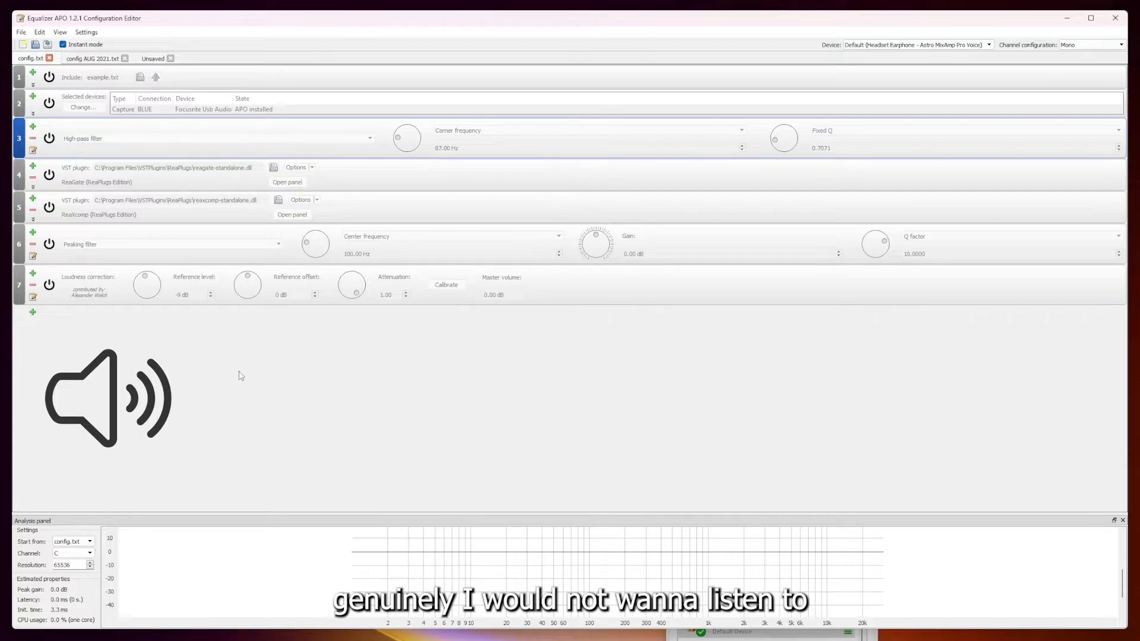
mouse_move(222, 370)
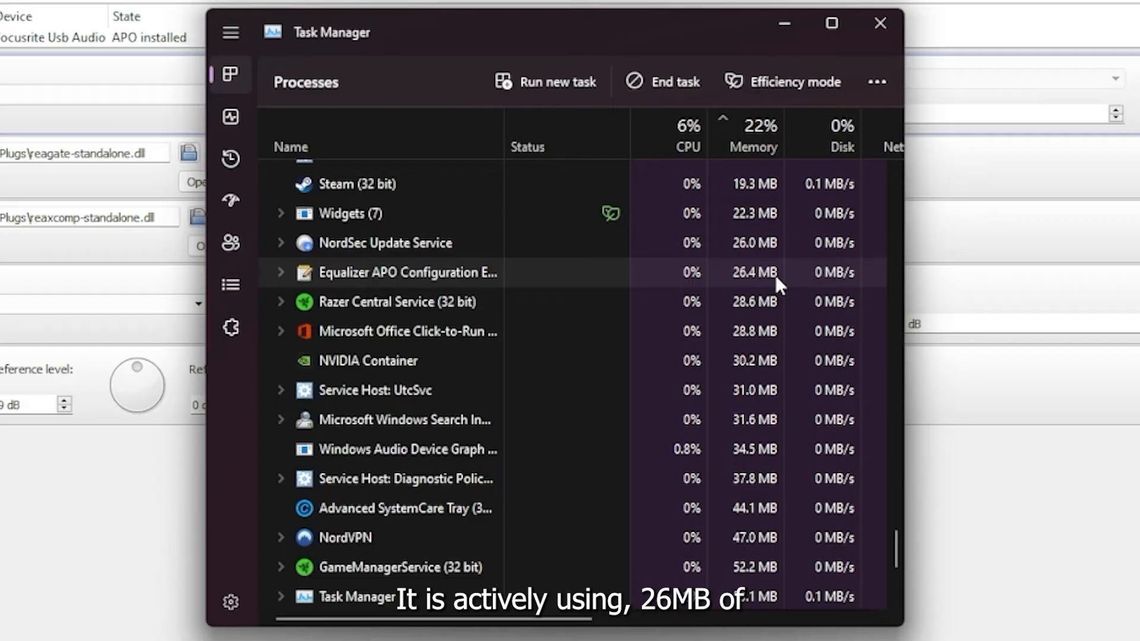
Close Task Manager to return to the Equalizer APO editor
scroll("right", 3)
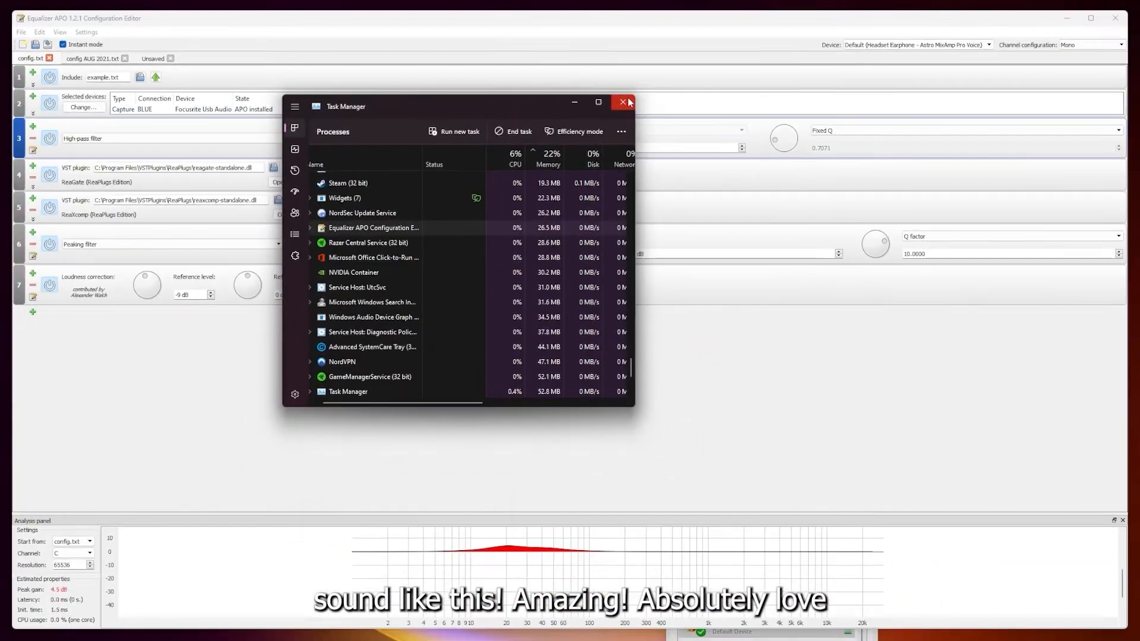
left_click(623, 102)
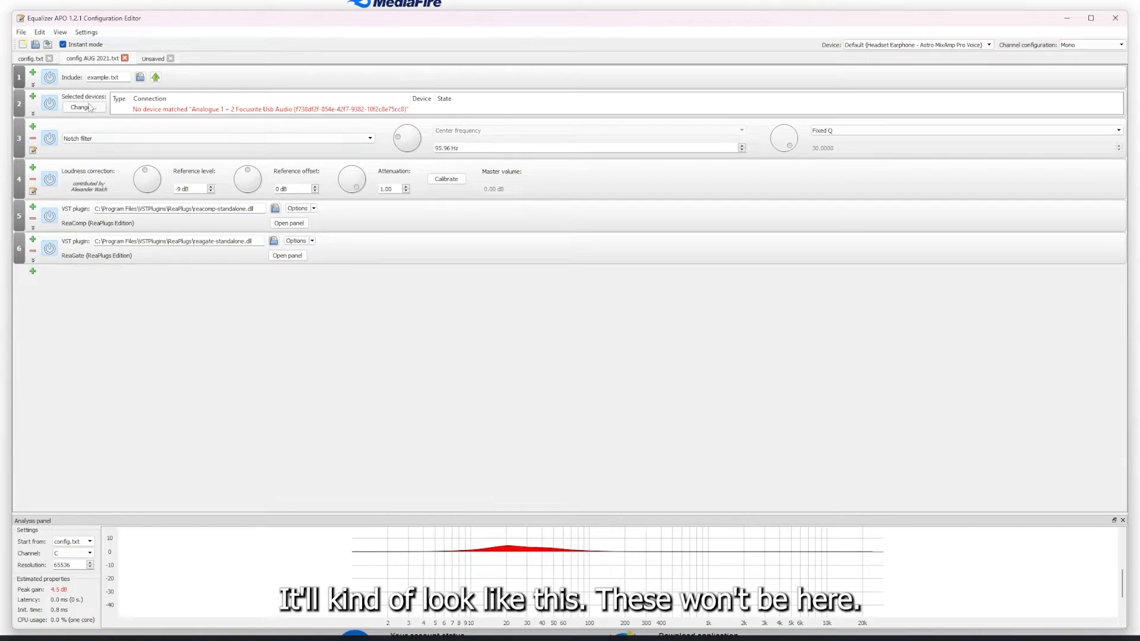
Switch the editor to the config.txt chain with high-pass, ReaGate, ReaComp, peaking and loudness stages
left_click(82, 107)
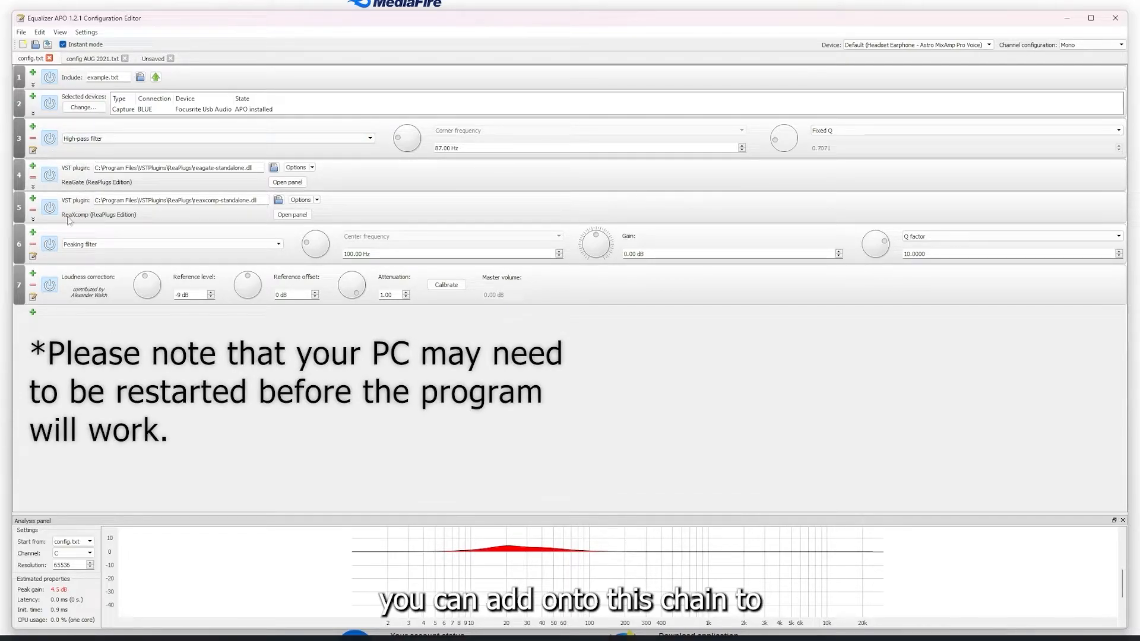
mouse_move(197, 227)
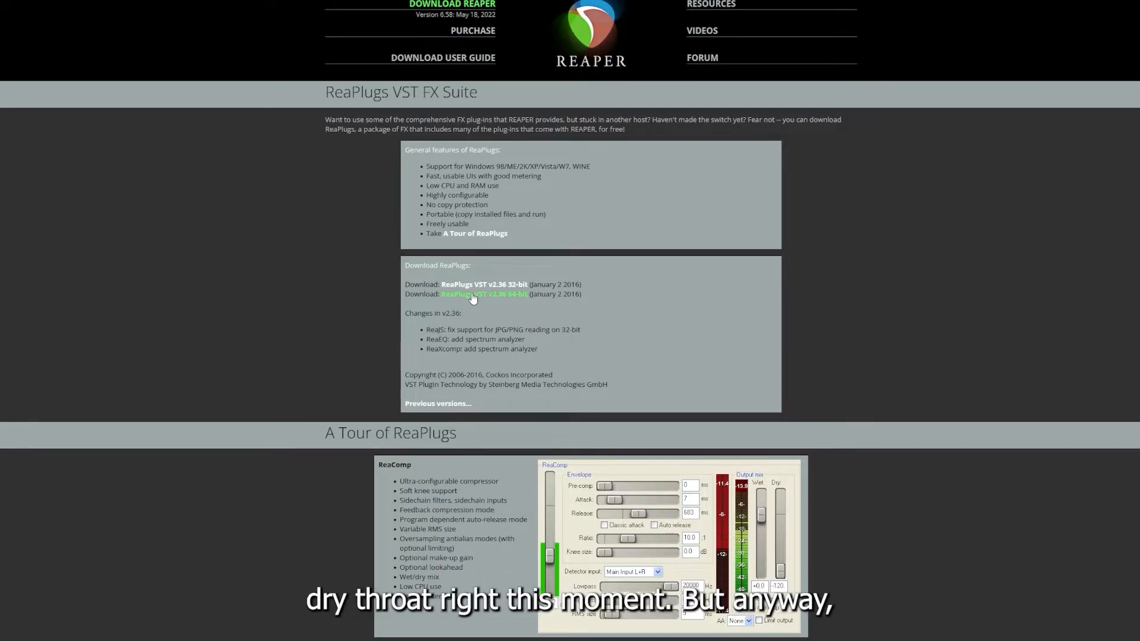
Download the 64-bit ReaPlugs package, then open the ReaGate plugin window in Equalizer APO
left_click(485, 294)
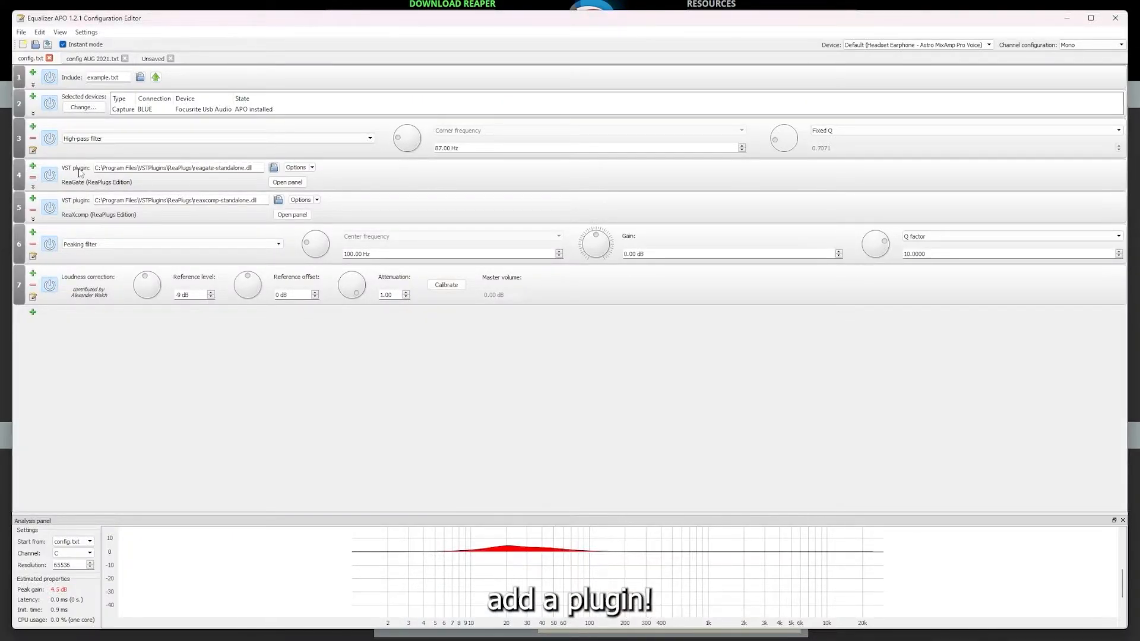
left_click(287, 182)
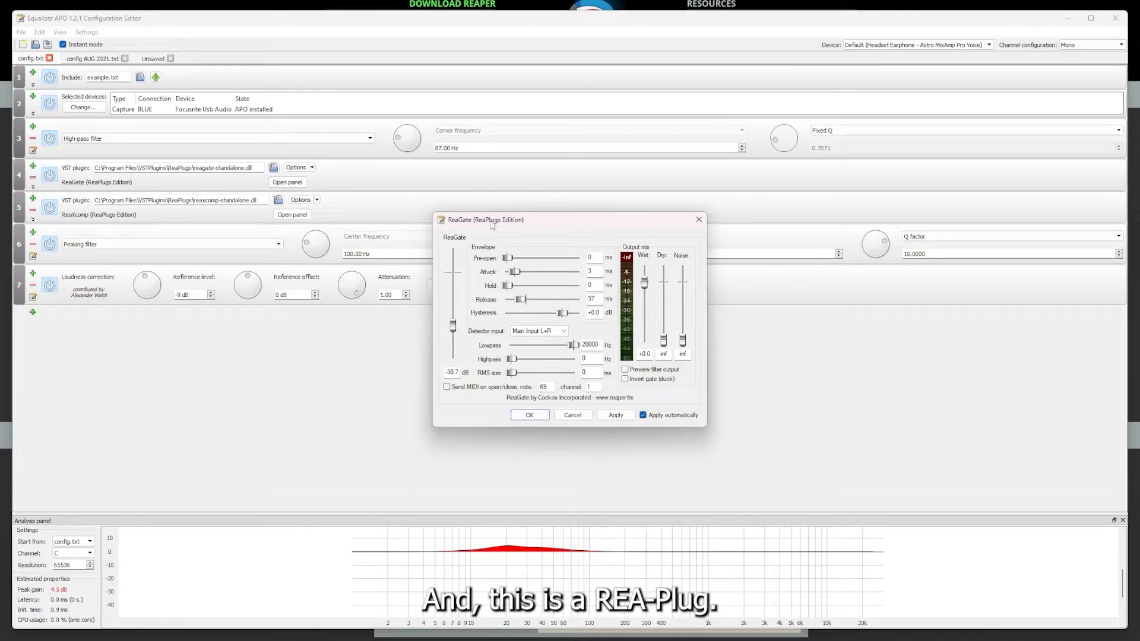
mouse_move(465, 351)
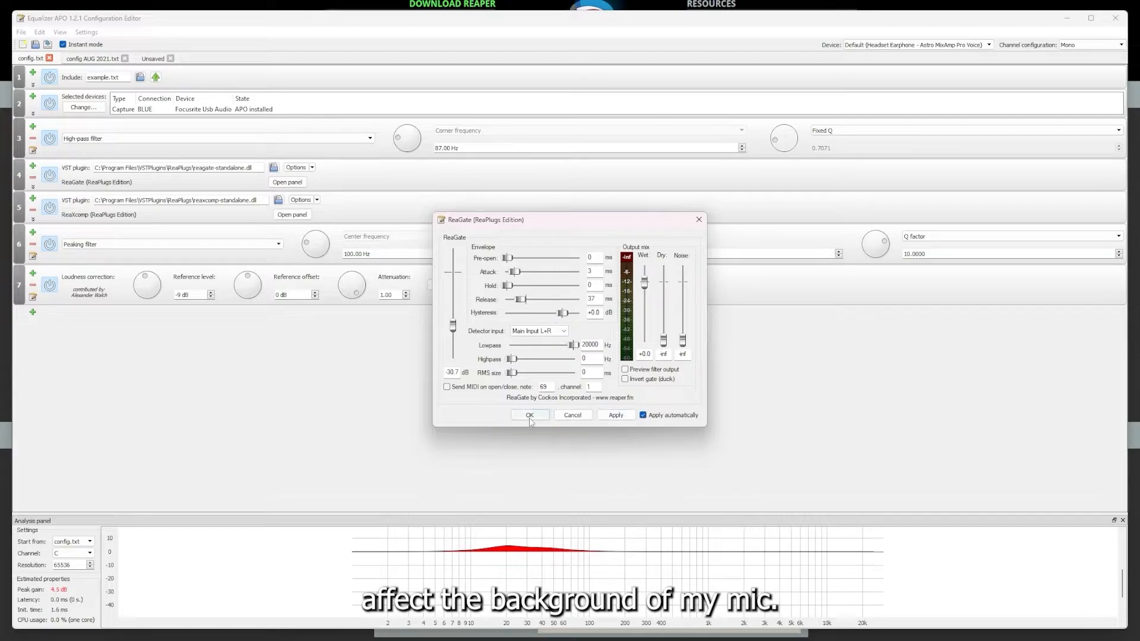
Accept the ReaGate noise-gate settings with OK and close the plugin window
left_click(529, 414)
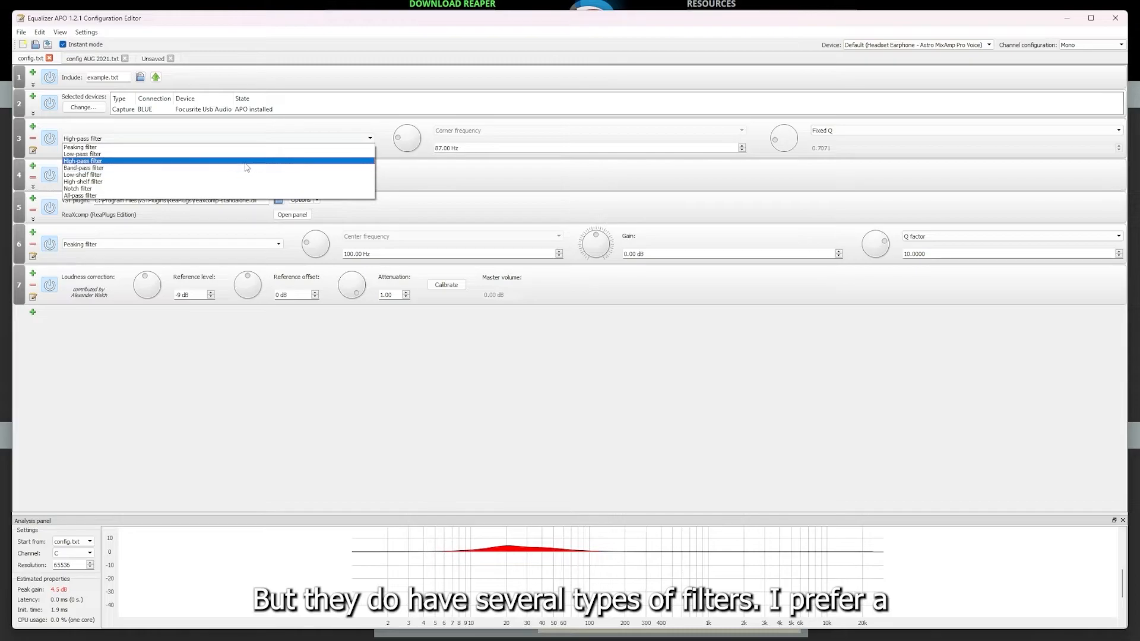
left_click(82, 161)
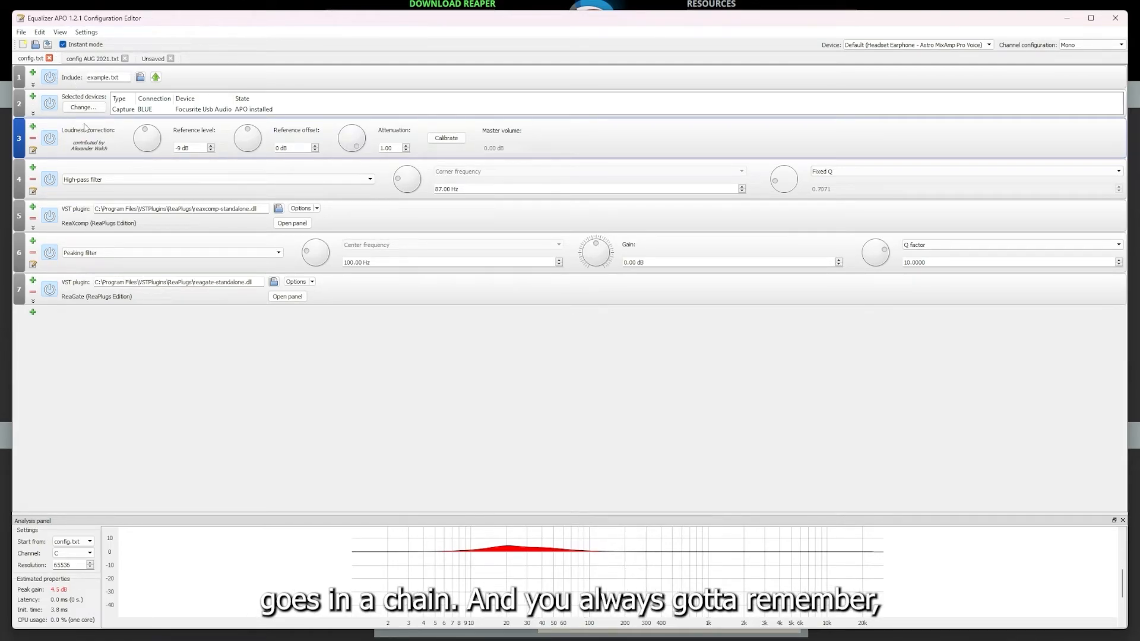
mouse_move(192, 92)
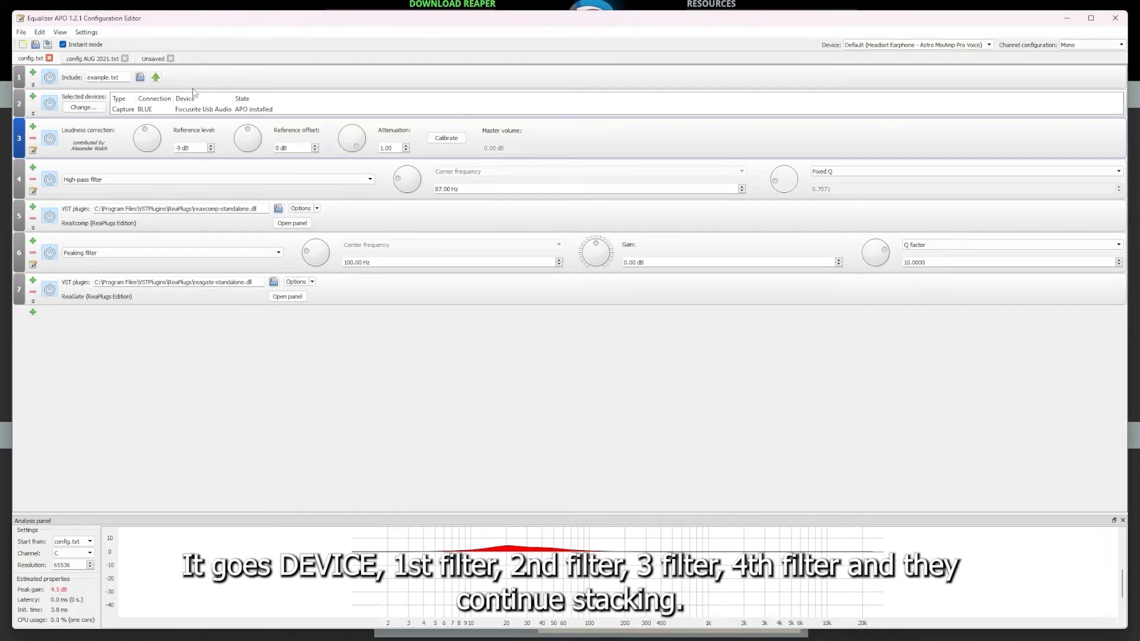
mouse_move(122, 142)
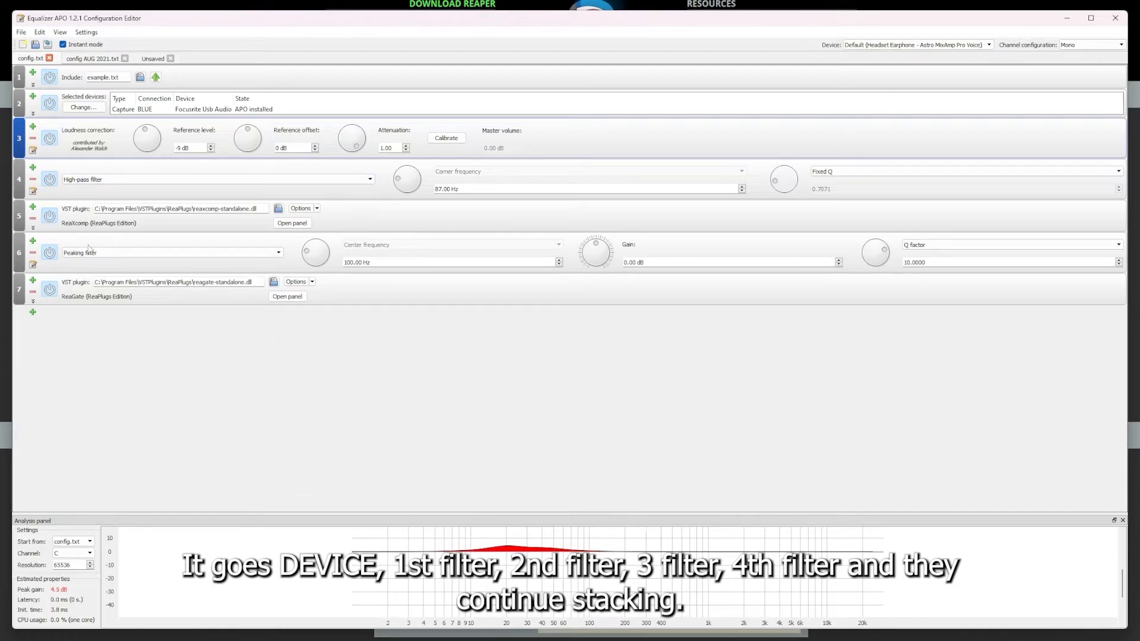
mouse_move(87, 250)
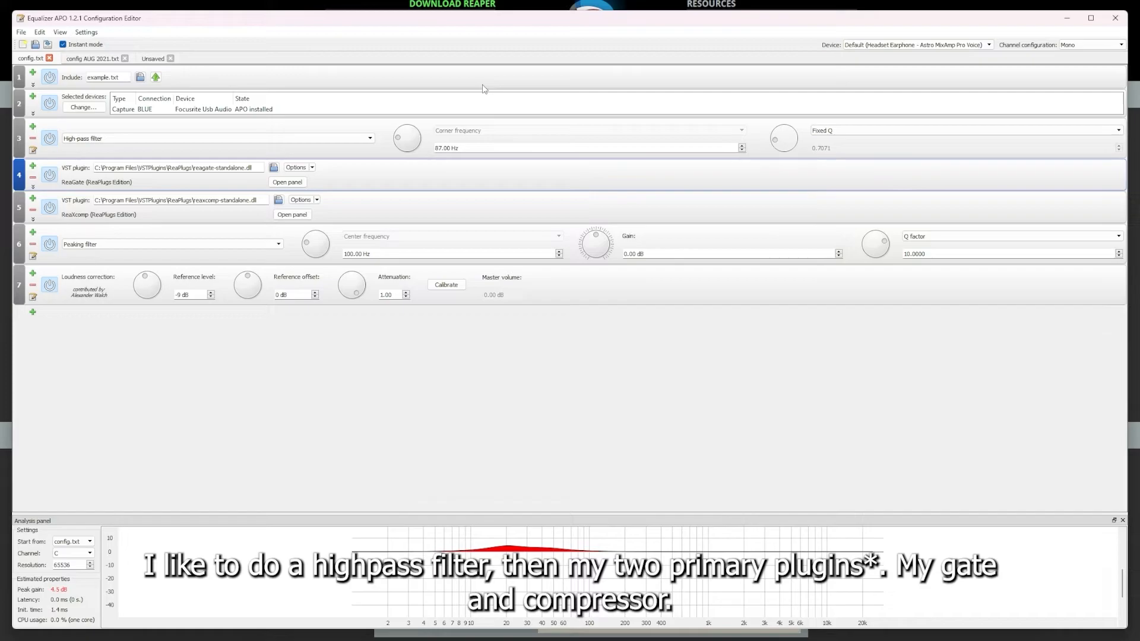
mouse_move(221, 210)
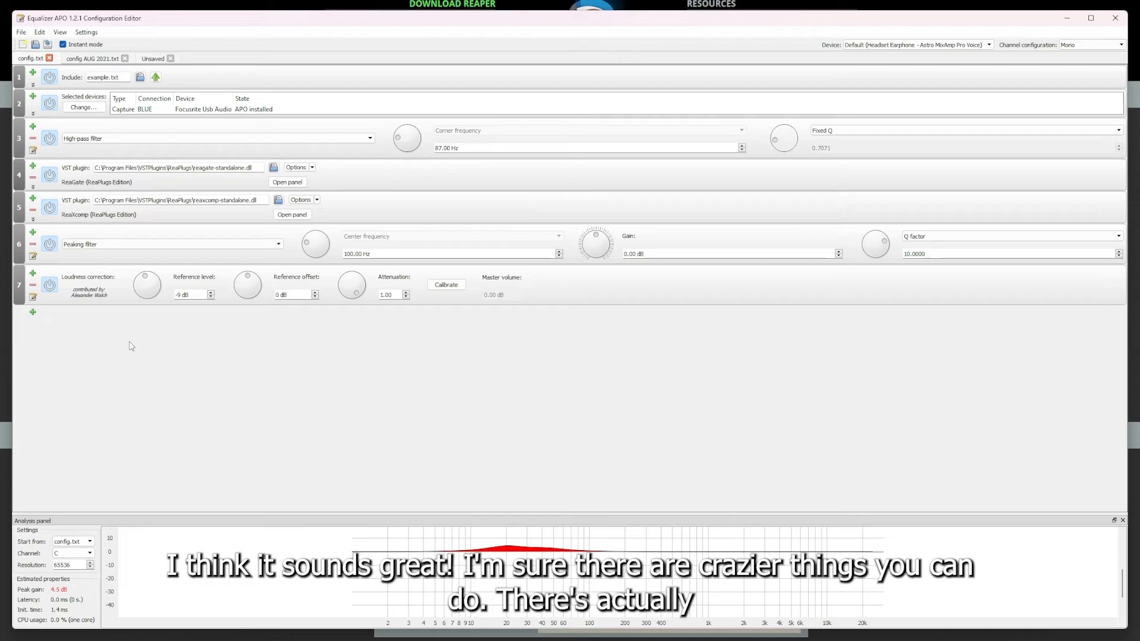
mouse_move(130, 333)
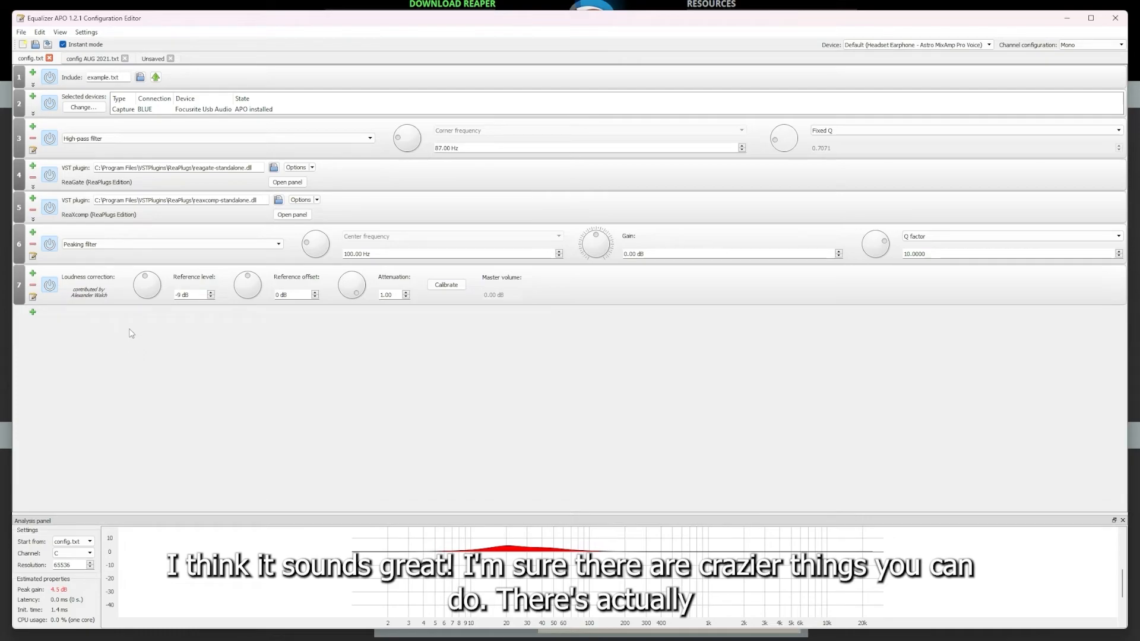
Open the 'config AUG 2021.txt' tab showing notch filter, loudness correction, ReaComp and ReaGate
left_click(90, 58)
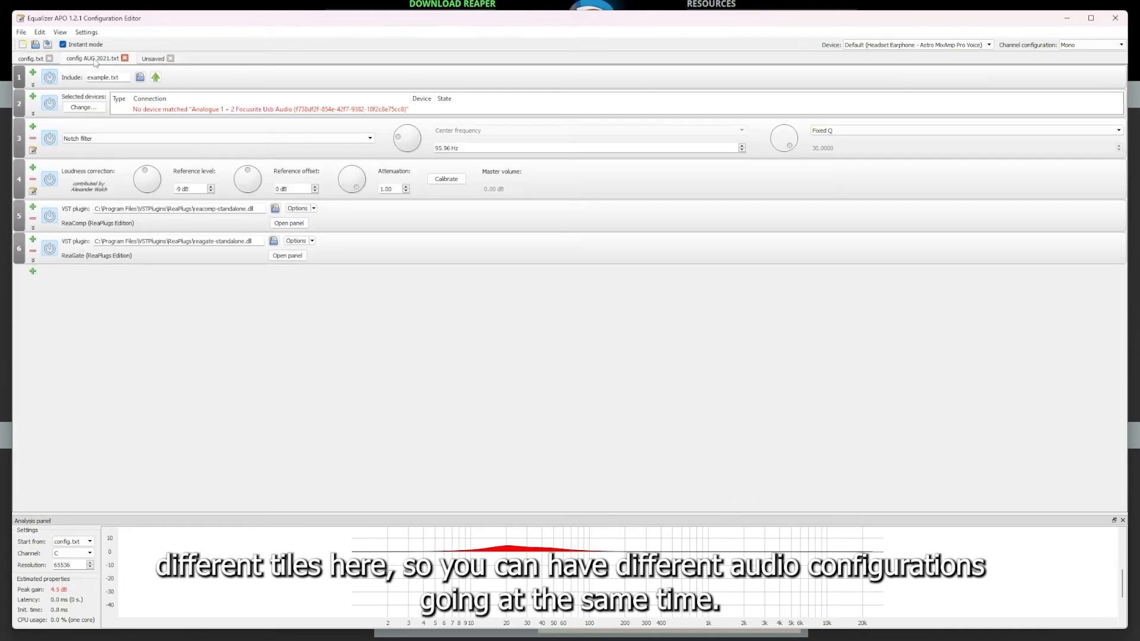